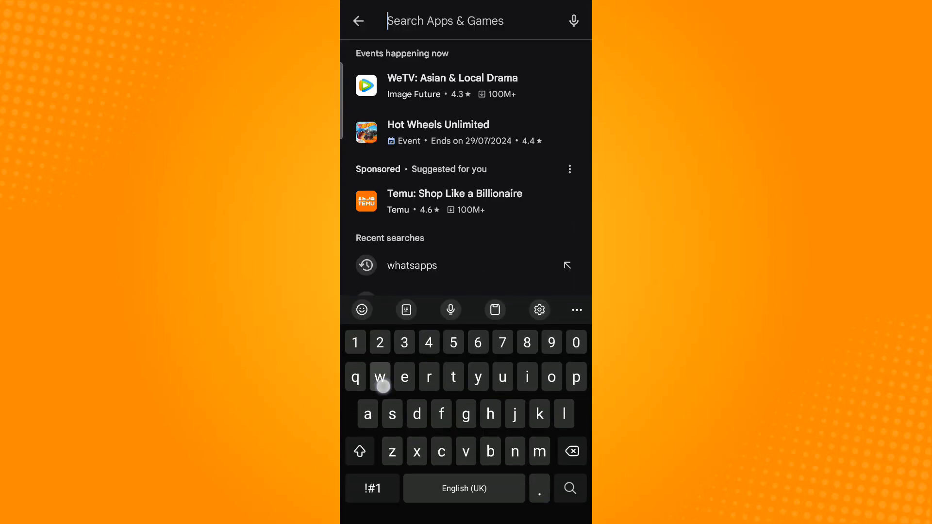
# Search the Play Store for WhatsApp to reach the installed WhatsApp Messenger listing.
pyautogui.click(411, 265)
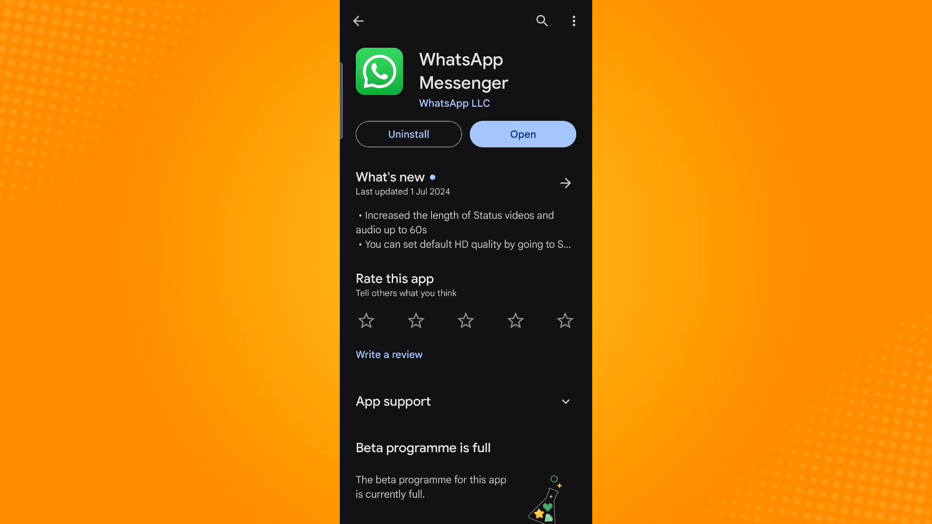
# Launch WhatsApp from its store page and go to Settings, then Privacy.
pyautogui.click(522, 134)
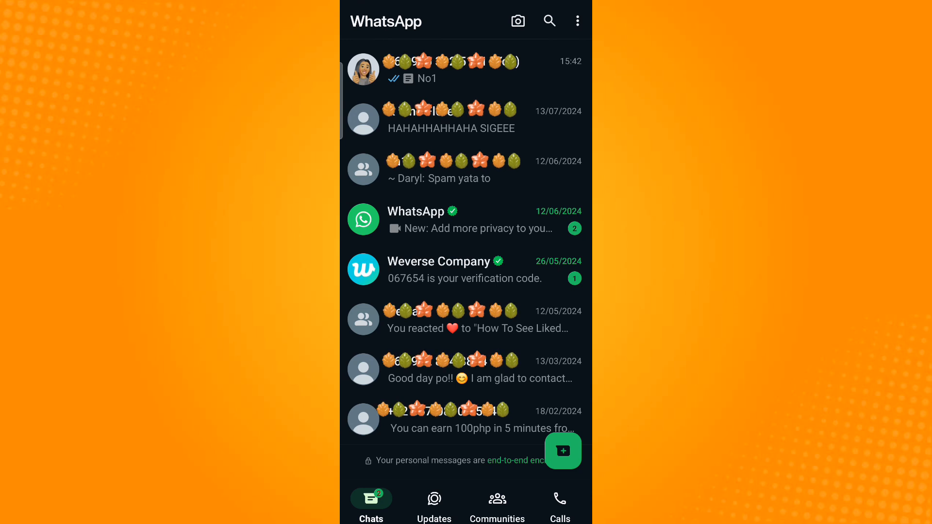
pyautogui.click(576, 21)
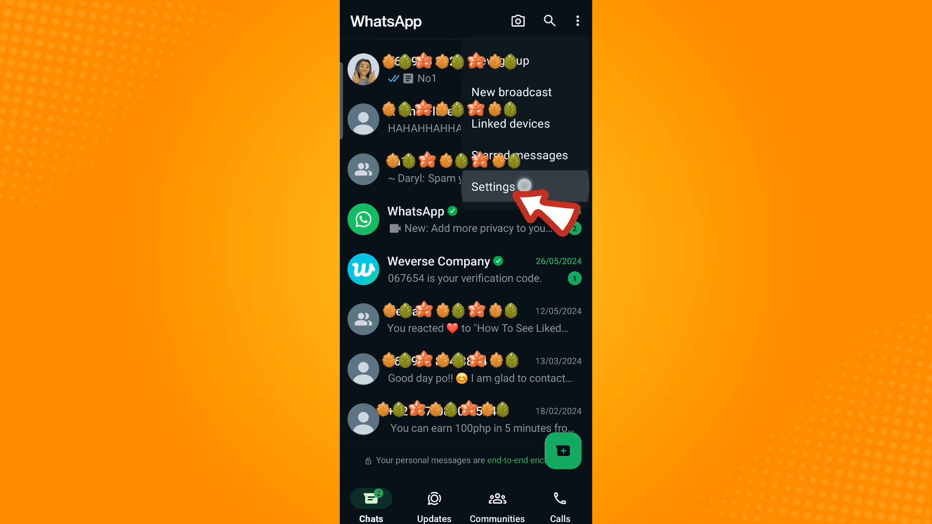
pyautogui.click(492, 186)
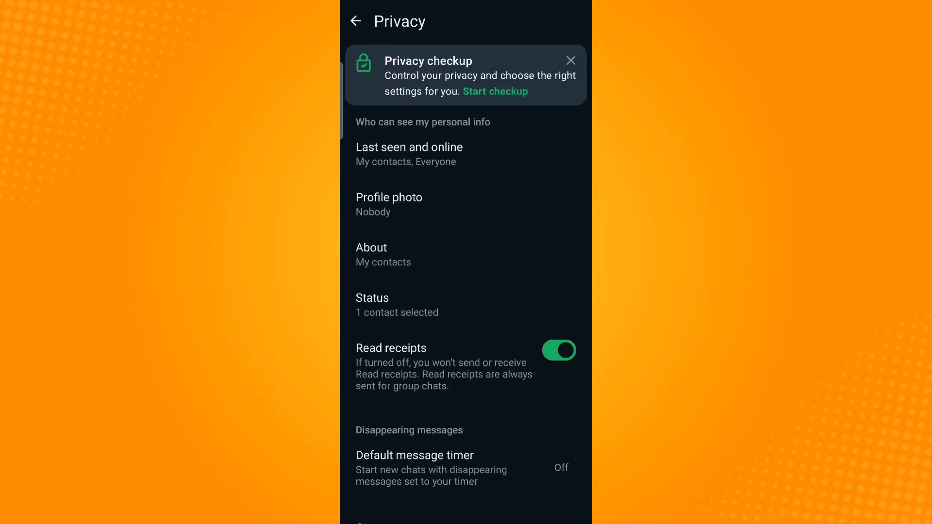
# Set Last seen to Nobody and online visibility to Same as last seen.
pyautogui.click(409, 154)
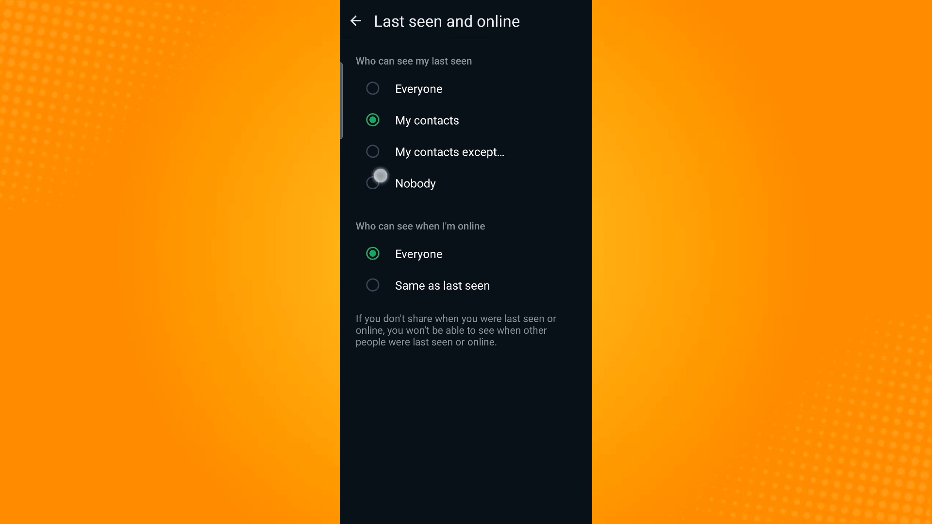
pyautogui.click(373, 183)
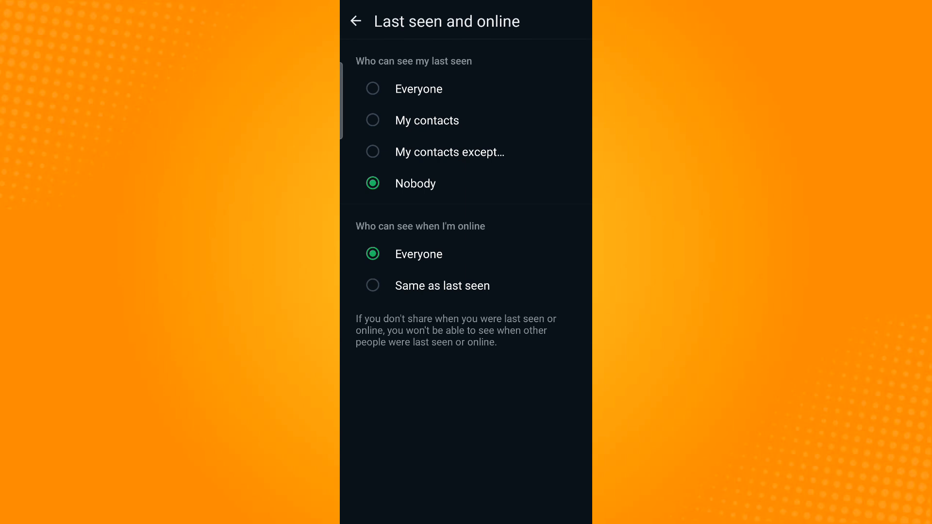
pyautogui.click(373, 286)
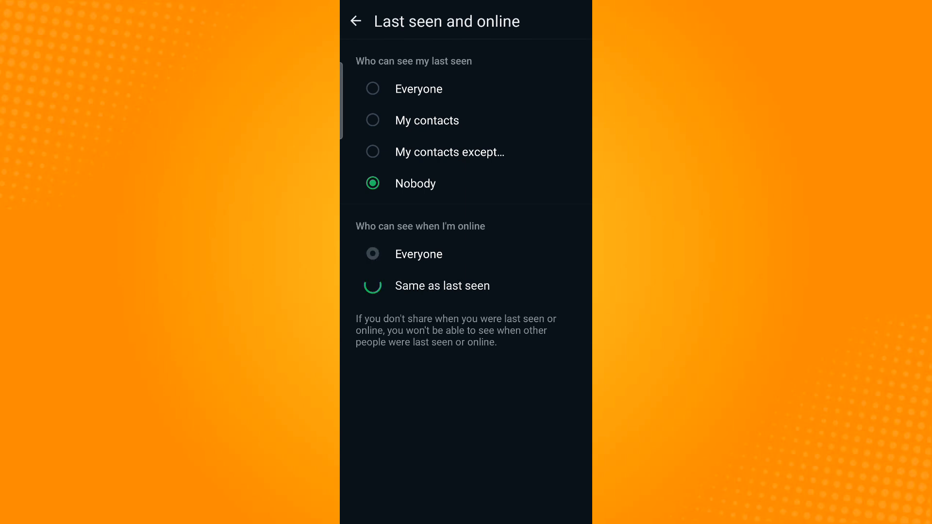
pyautogui.click(373, 286)
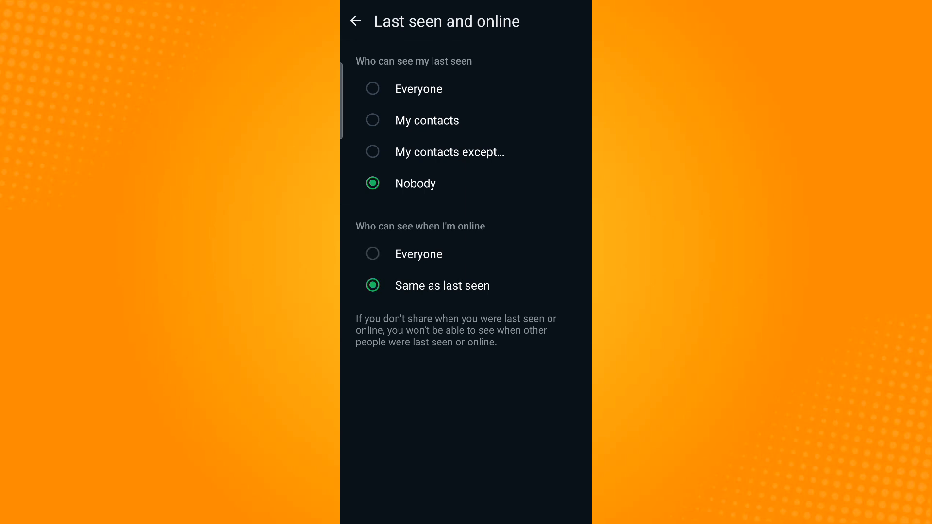